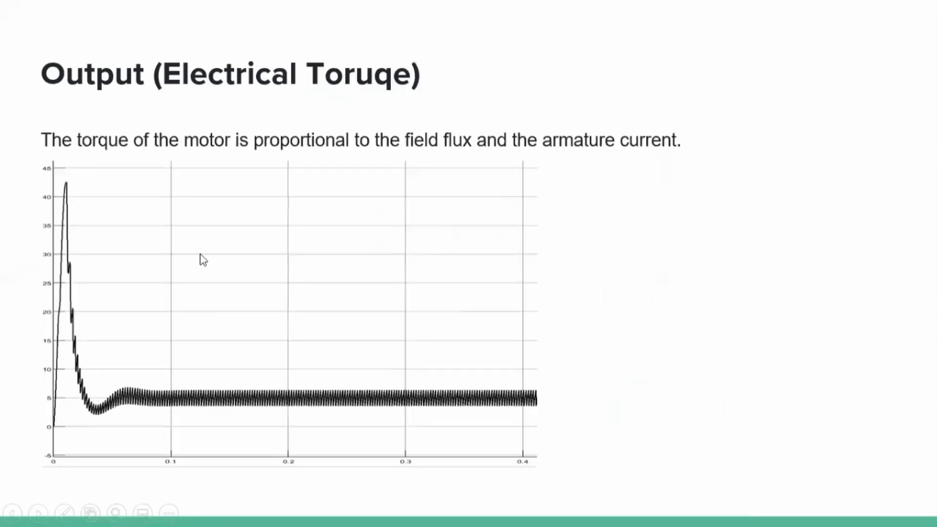
mouse_move(156, 294)
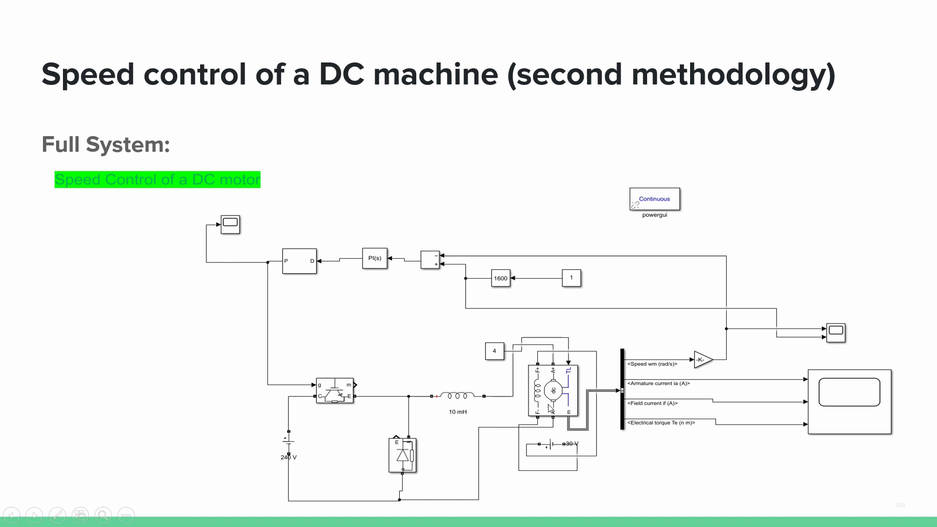
Step: Advance the slideshow to the 'USE of IGBT, Free wheel diode and Inductor' chopper slide
left_click(35, 515)
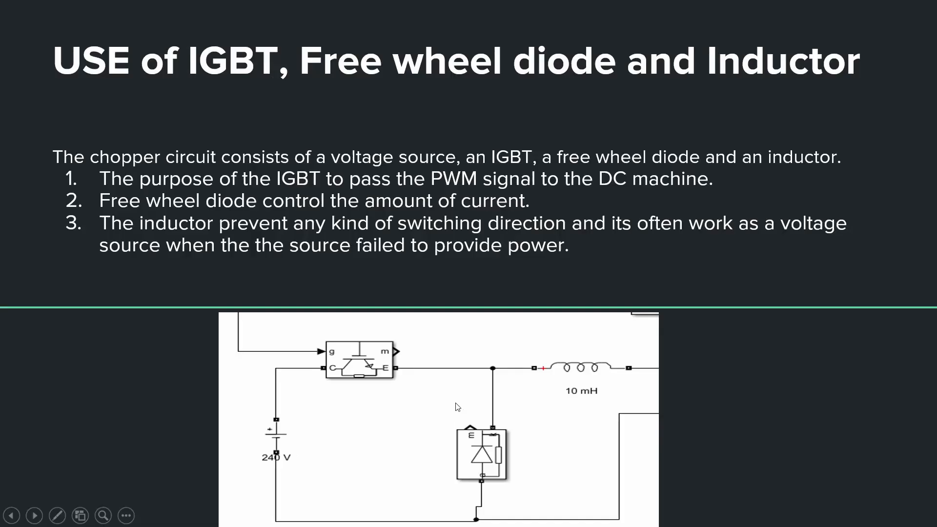
mouse_move(499, 304)
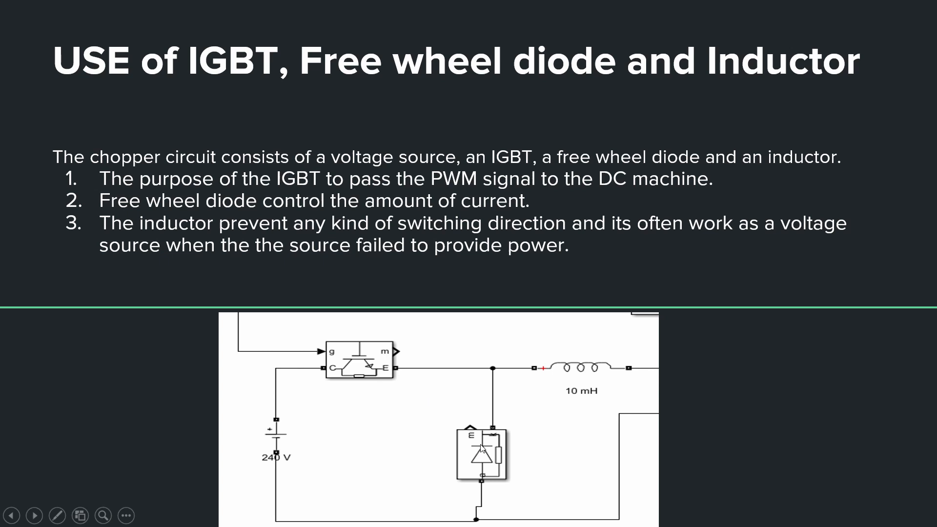
mouse_move(530, 381)
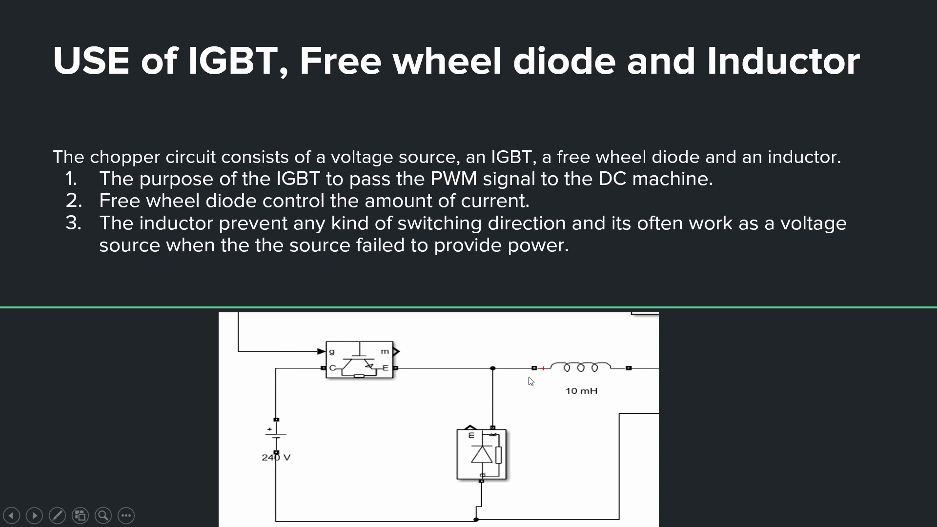
mouse_move(610, 381)
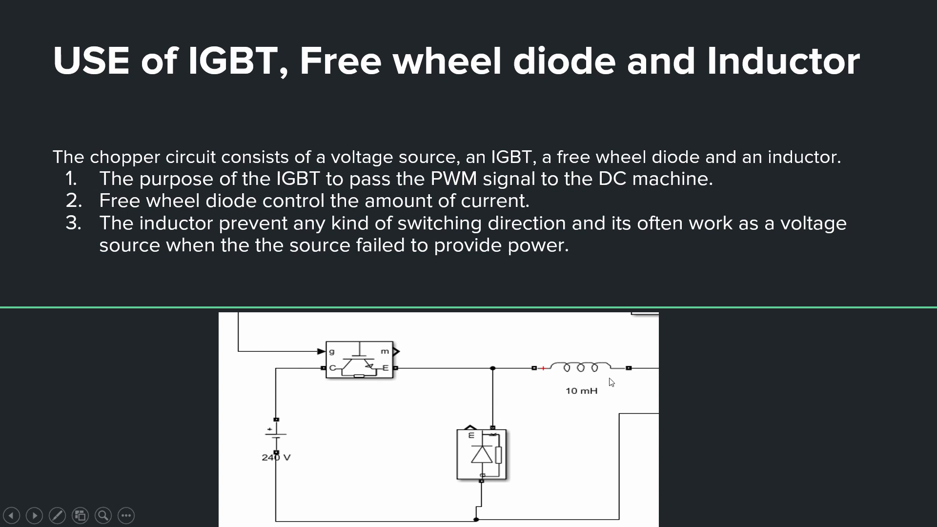
Step: Go back to the 'Speed control of a DC machine (second methodology)' full-system diagram slide
left_click(35, 515)
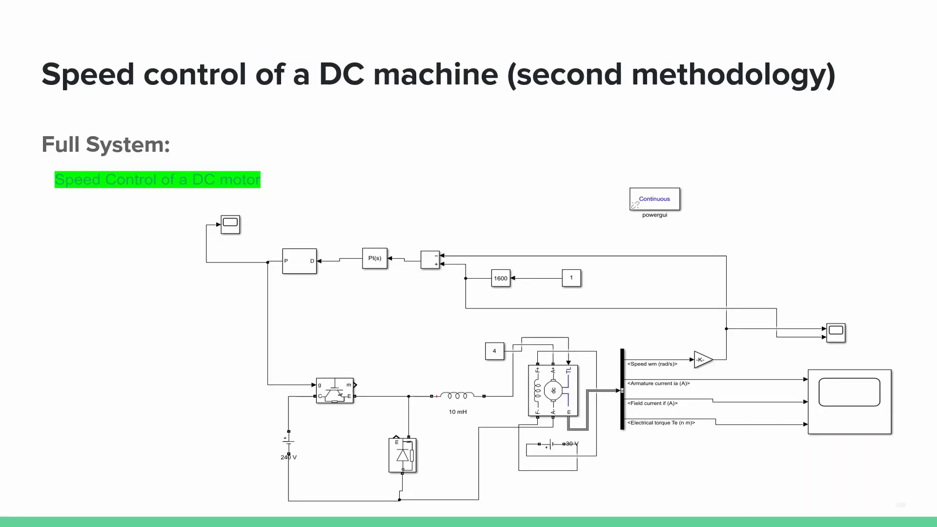